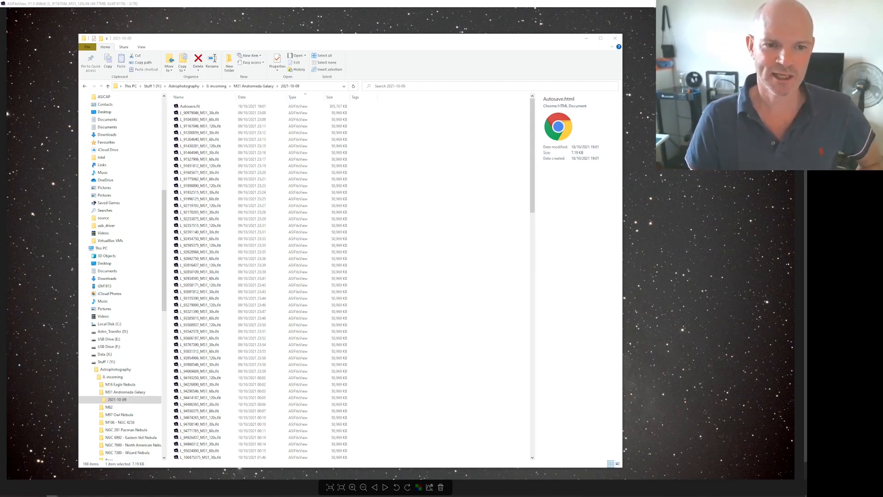
mouse_move(387, 109)
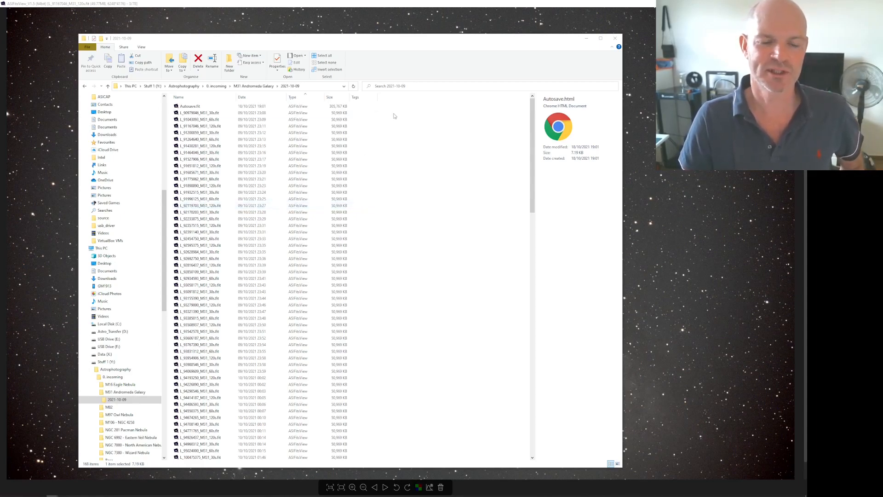
mouse_move(401, 135)
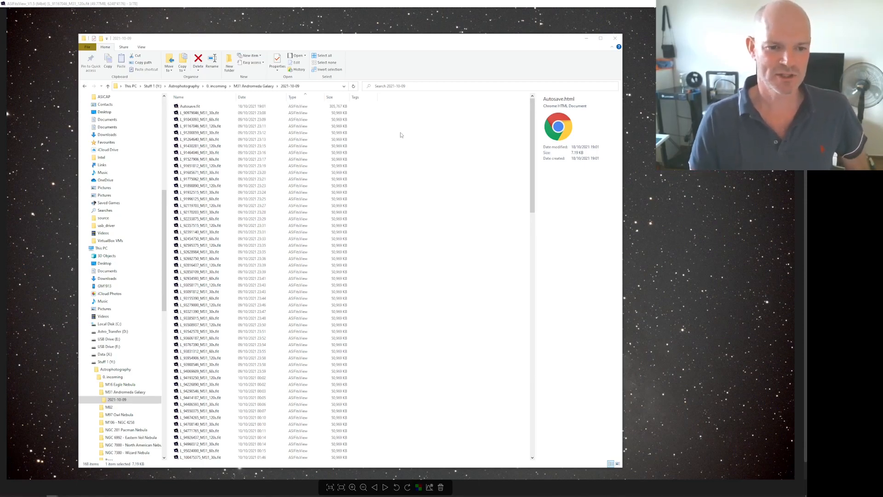
Play the Blink animation through the M31 120s subframes, inspecting each frame.
scroll(down, 3)
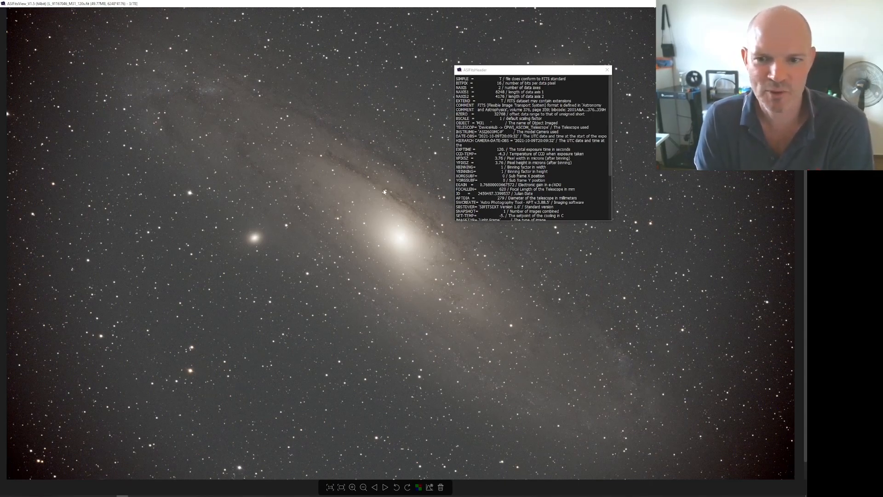
mouse_move(389, 127)
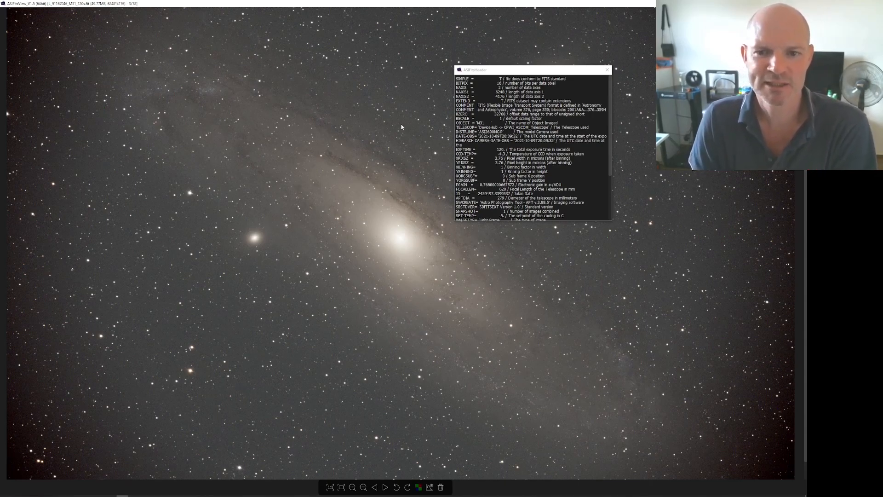
mouse_move(178, 248)
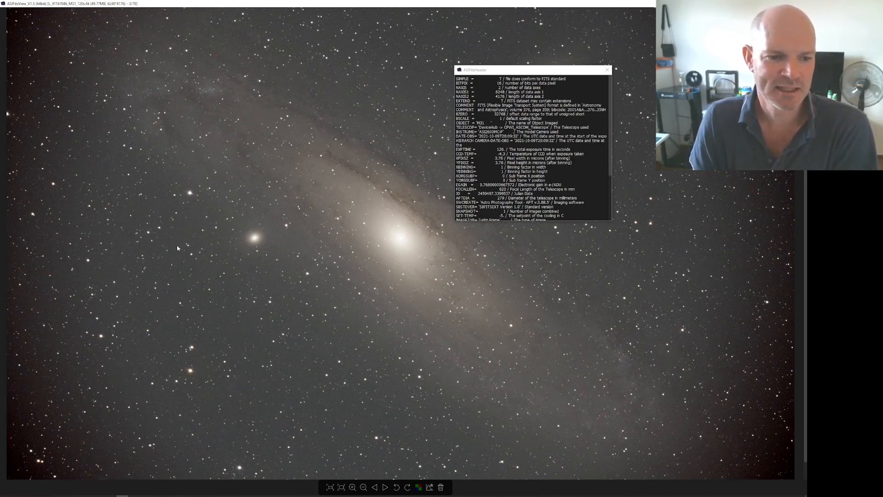
mouse_move(540, 272)
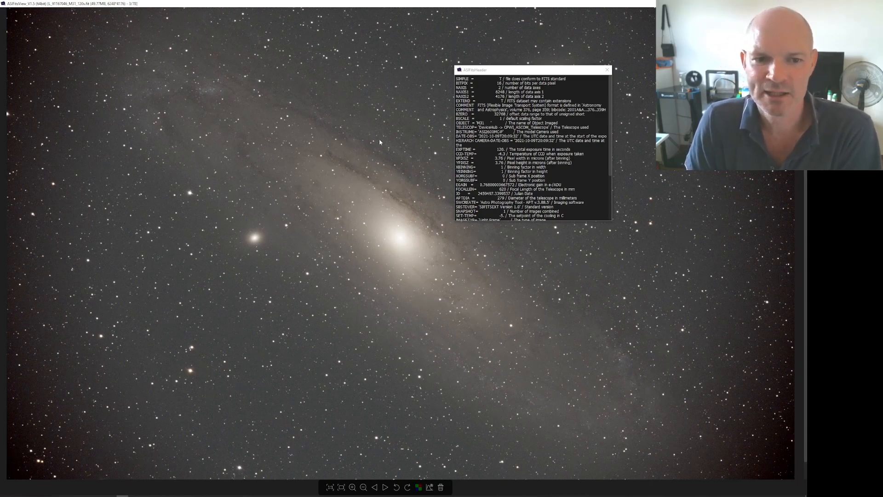
mouse_move(277, 141)
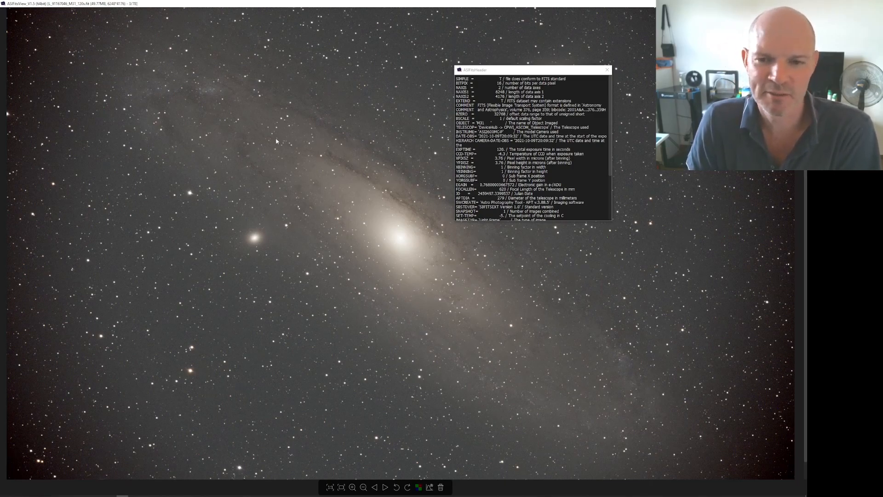
mouse_move(304, 232)
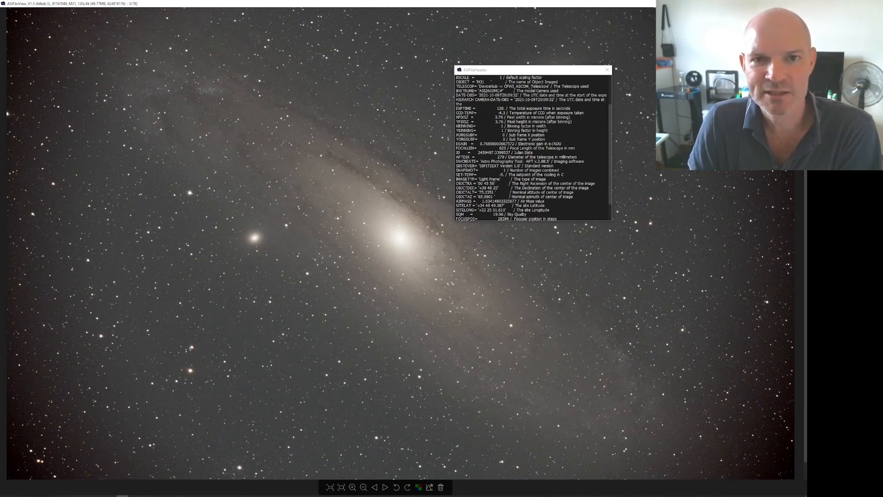
scroll(down, 3)
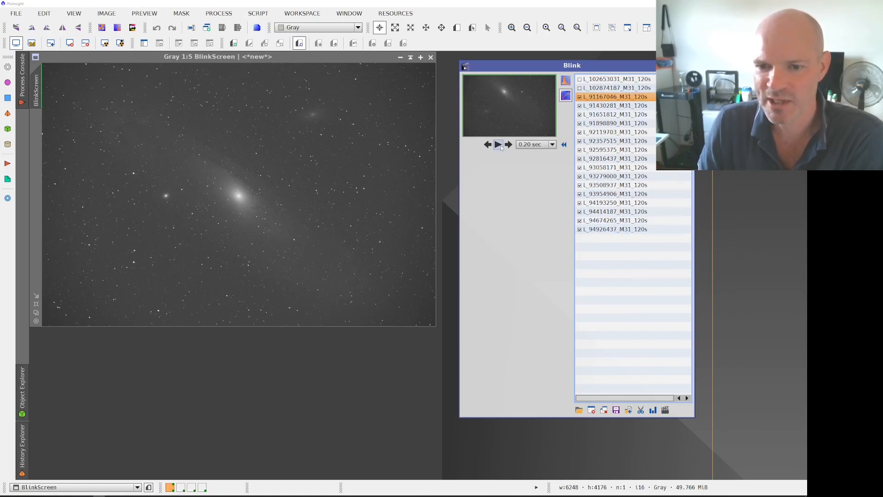
click(497, 144)
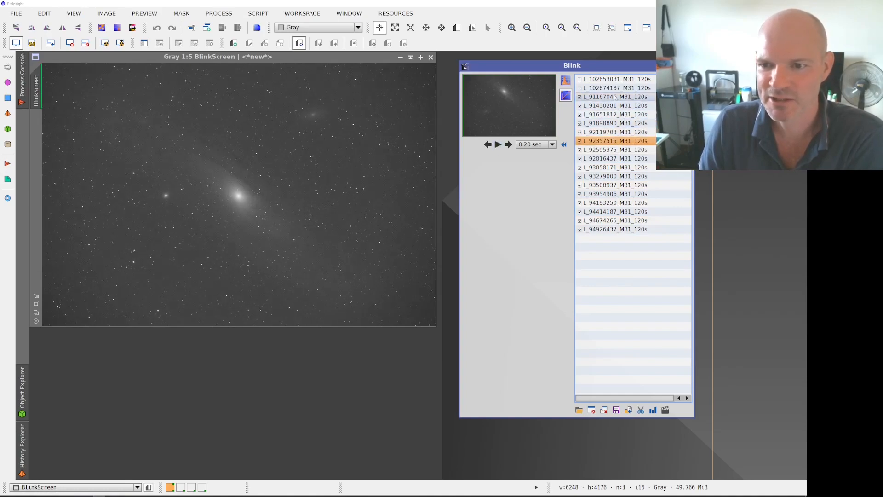
click(614, 79)
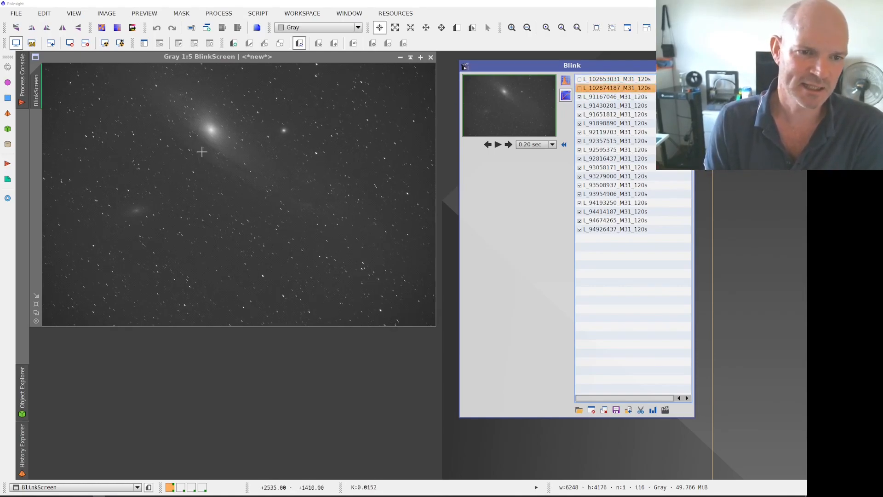
mouse_move(205, 106)
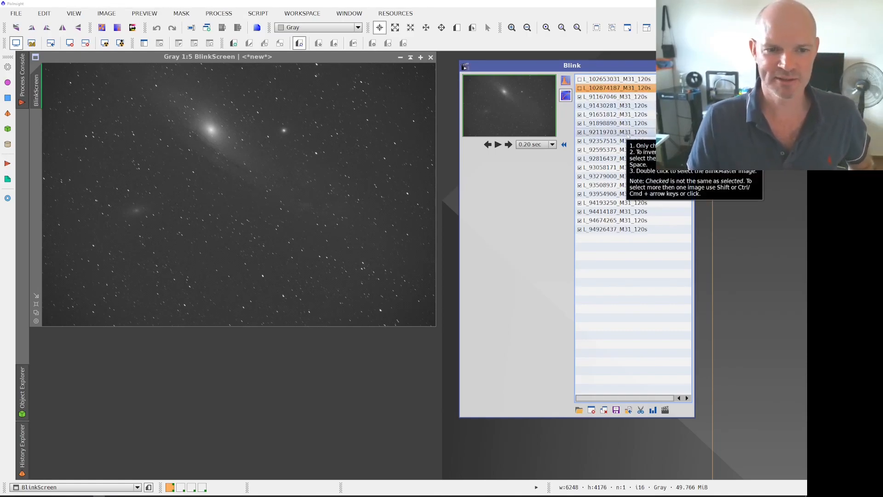
mouse_move(426, 236)
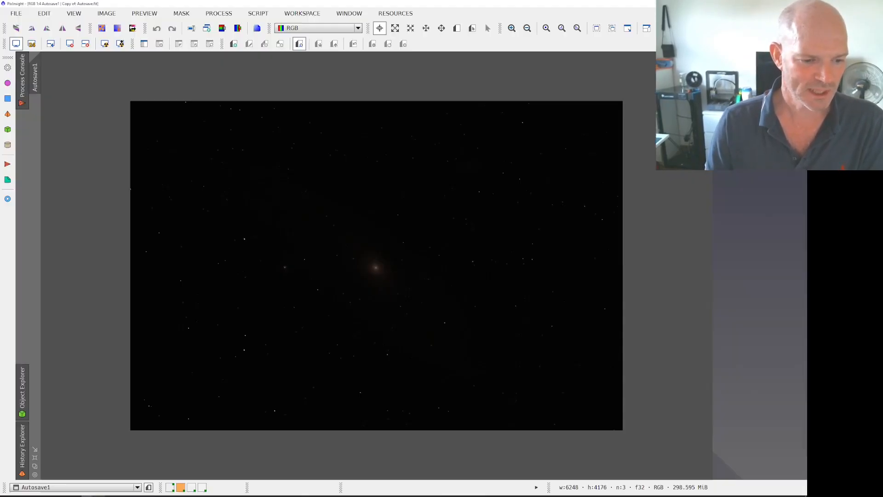
mouse_move(428, 264)
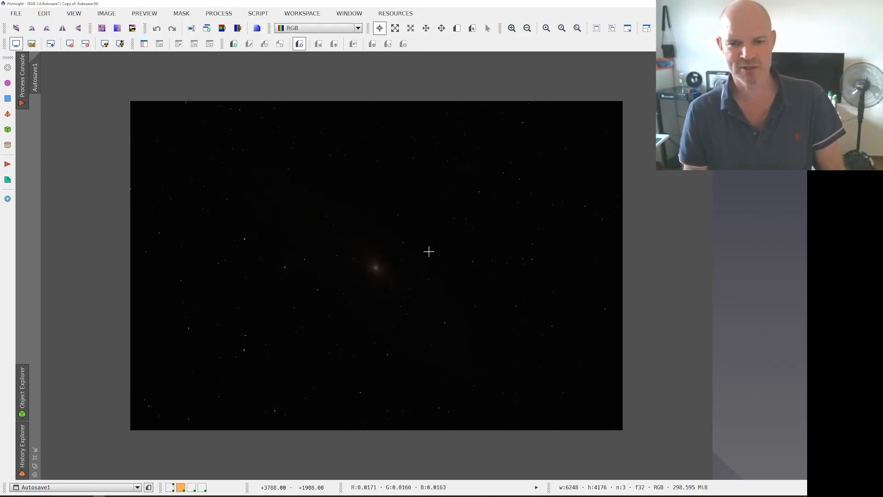
mouse_move(322, 311)
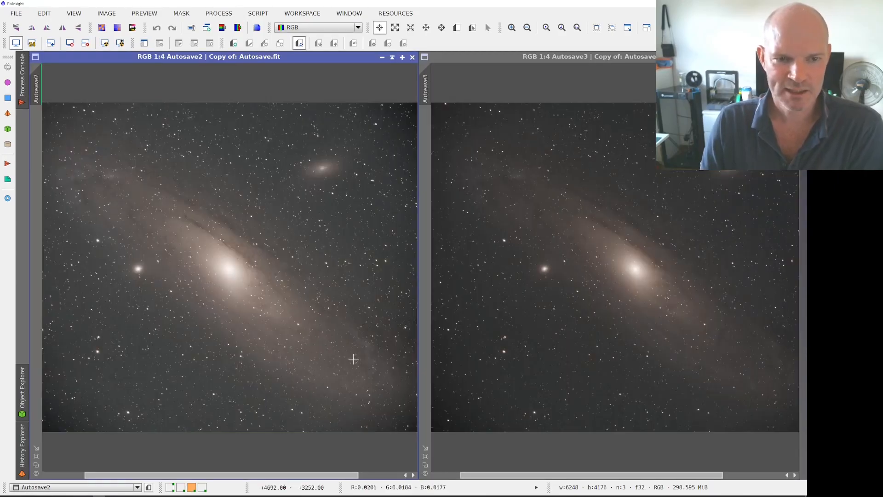
mouse_move(356, 318)
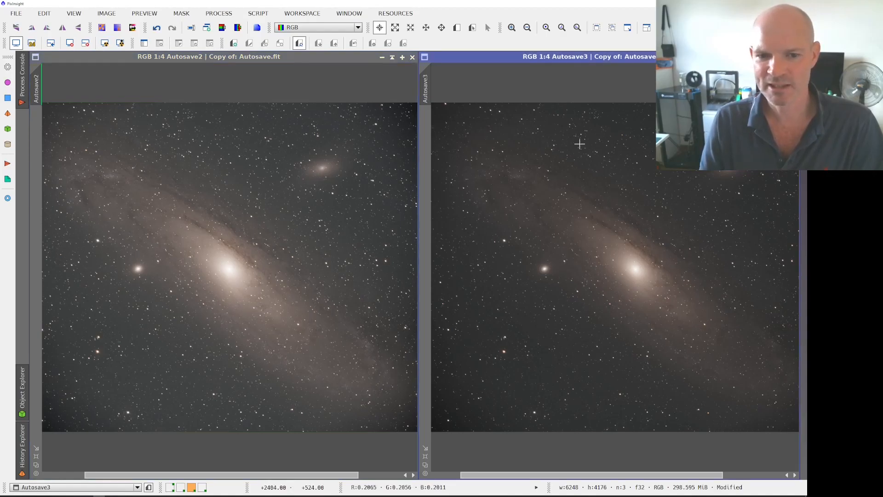
mouse_move(566, 215)
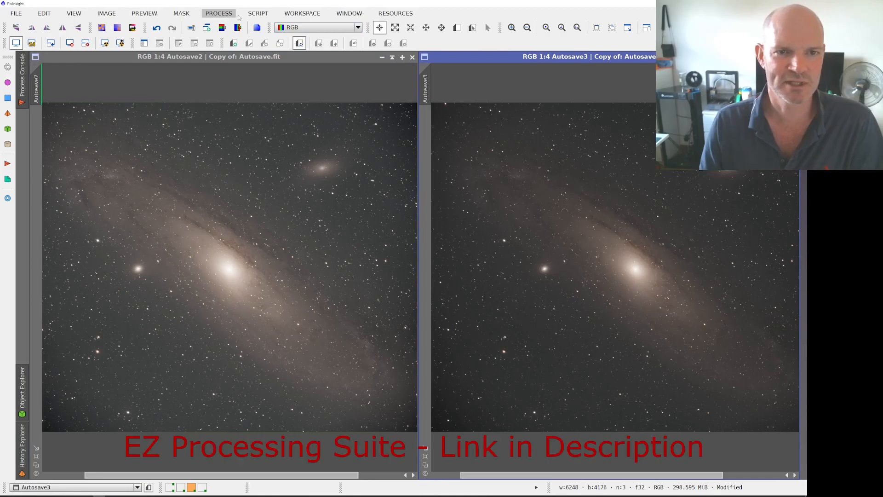
click(257, 13)
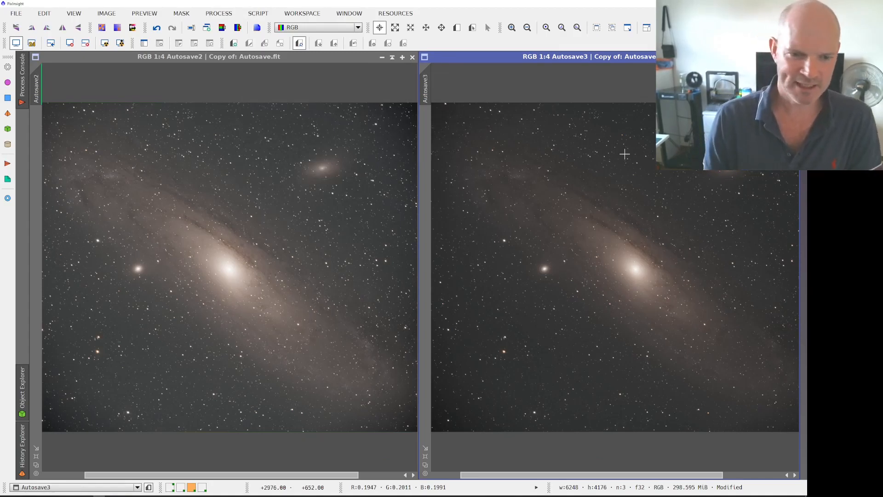
mouse_move(152, 202)
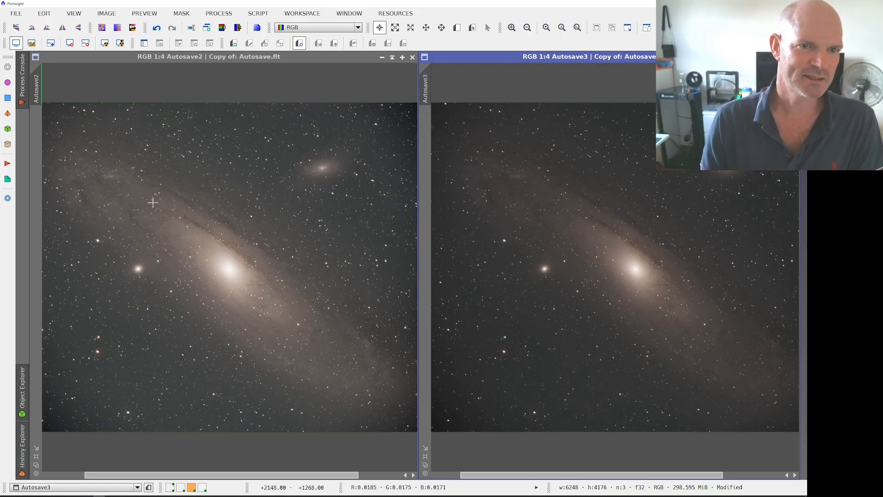
mouse_move(109, 140)
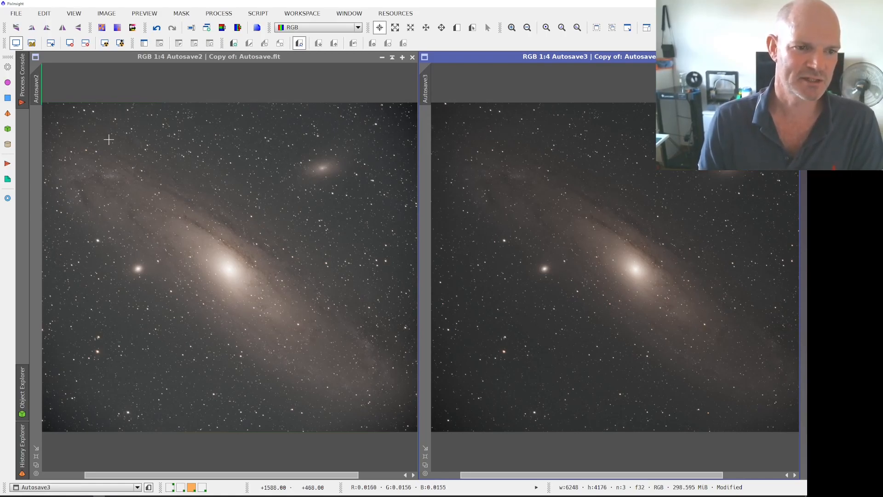
mouse_move(123, 177)
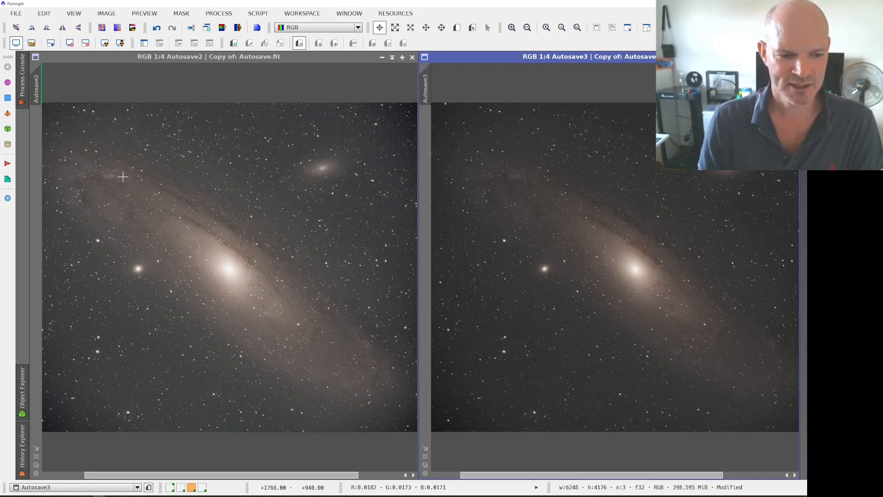
mouse_move(233, 287)
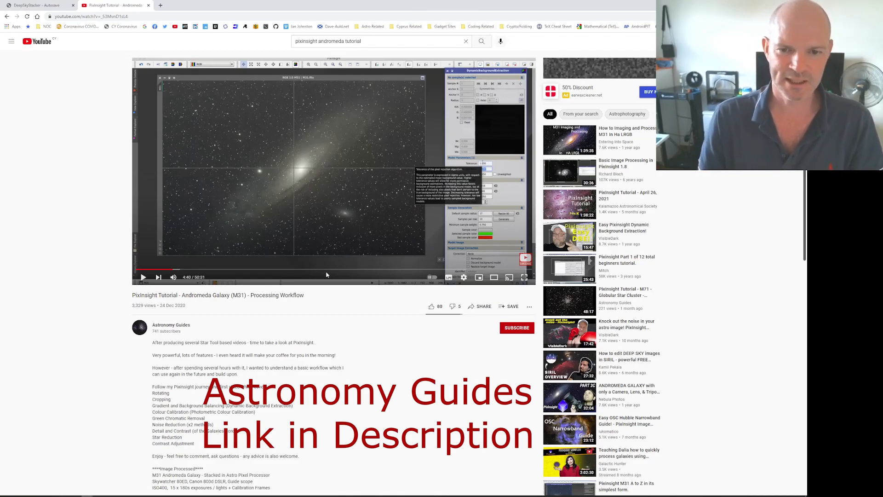
mouse_move(189, 270)
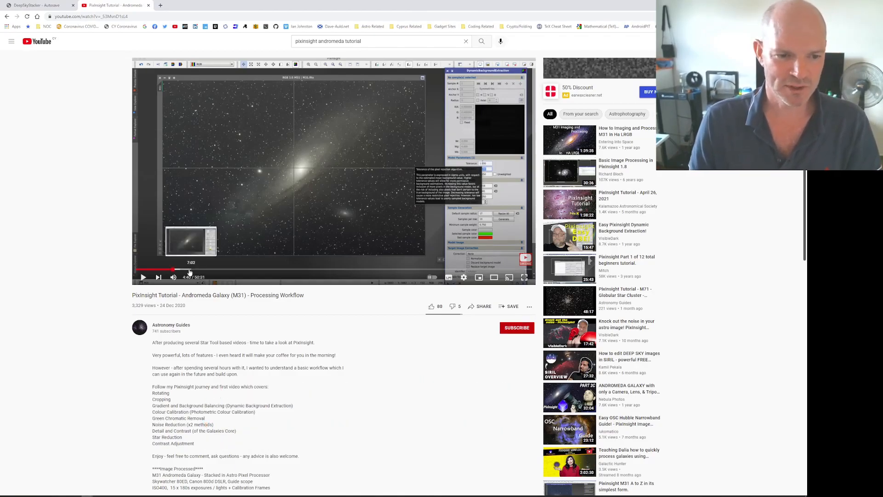
Scroll to the 'PixInsight Tutorial - Andromeda Galaxy (M31) - Processing Workflow' video.
scroll(down, 3)
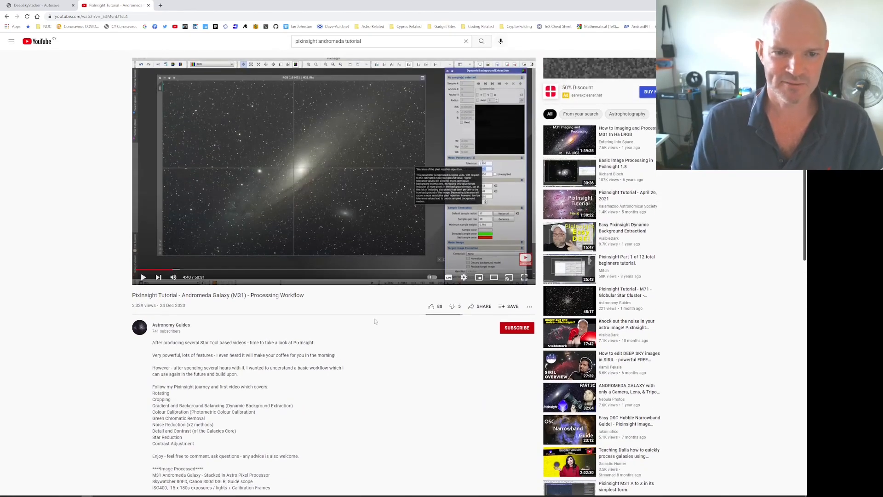
mouse_move(275, 330)
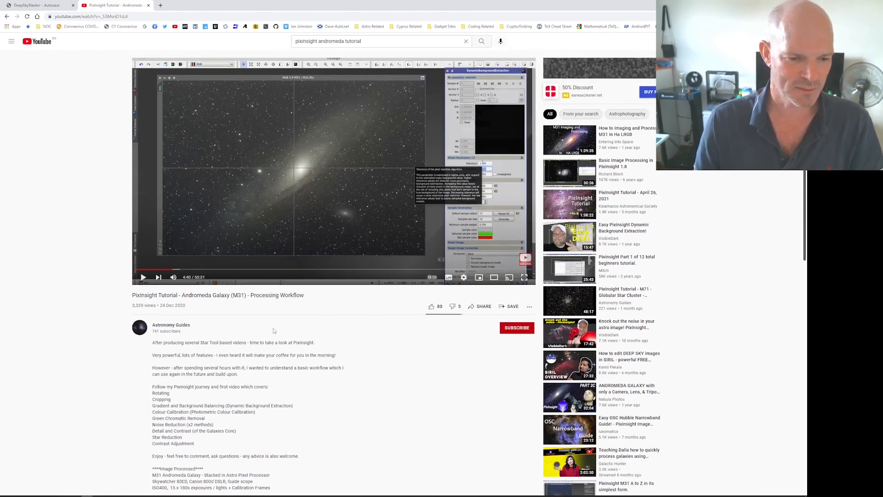
scroll(down, 3)
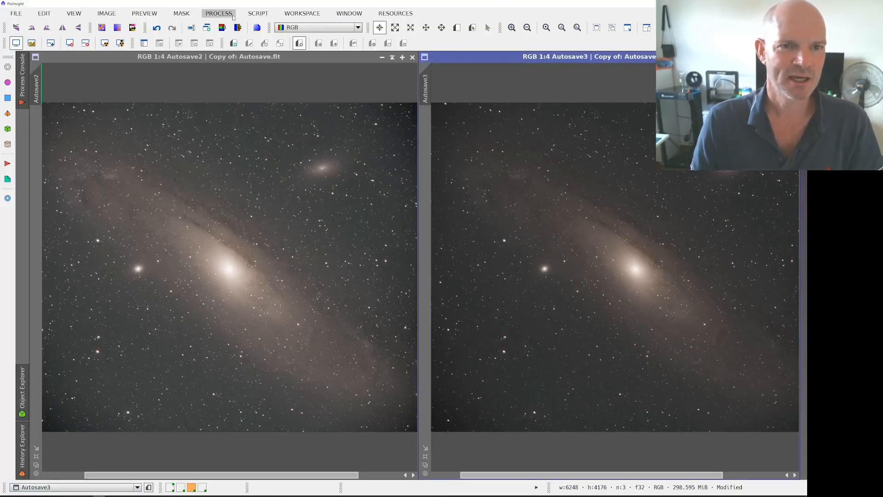
Return to the PixInsight window with the Autosave2 and Autosave3 M31 views.
click(257, 13)
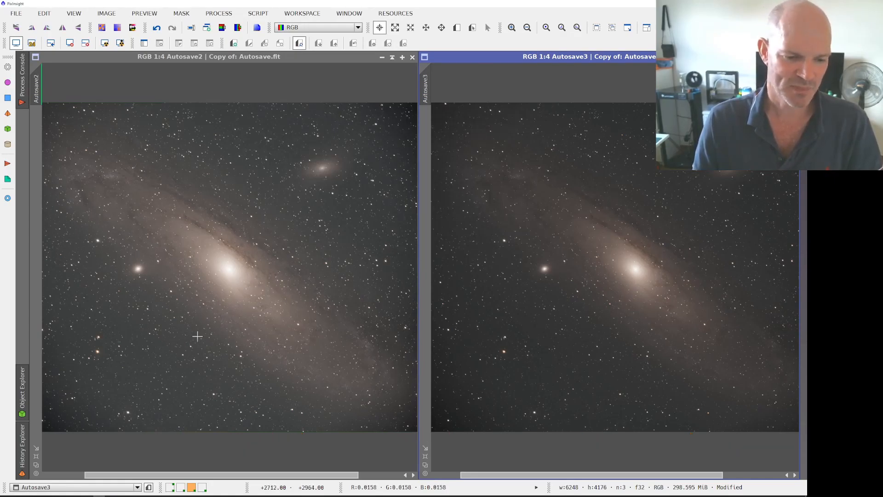
click(200, 487)
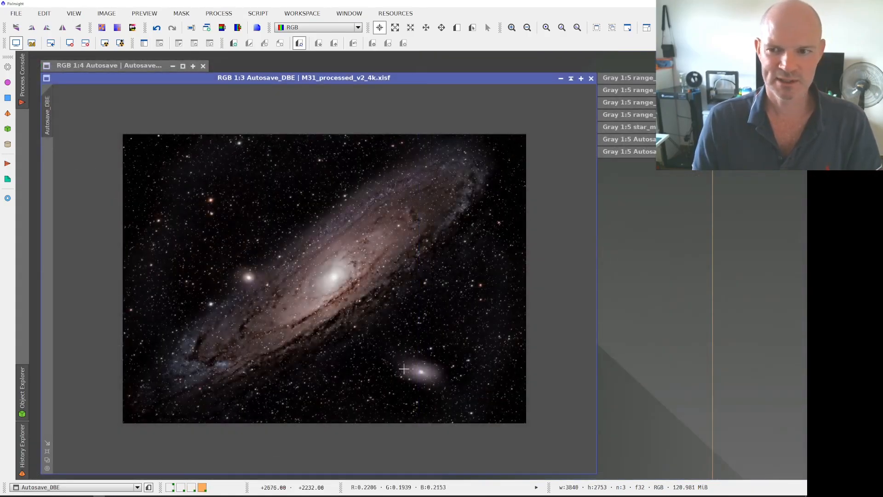
mouse_move(444, 303)
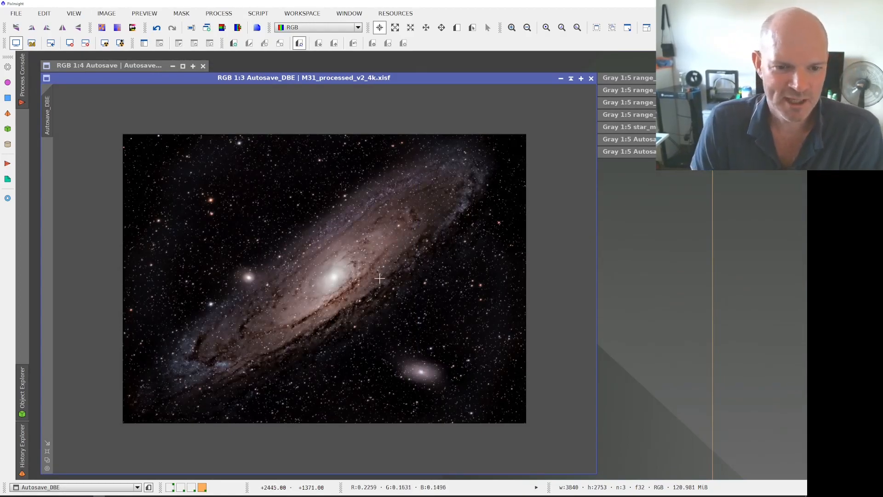
mouse_move(364, 296)
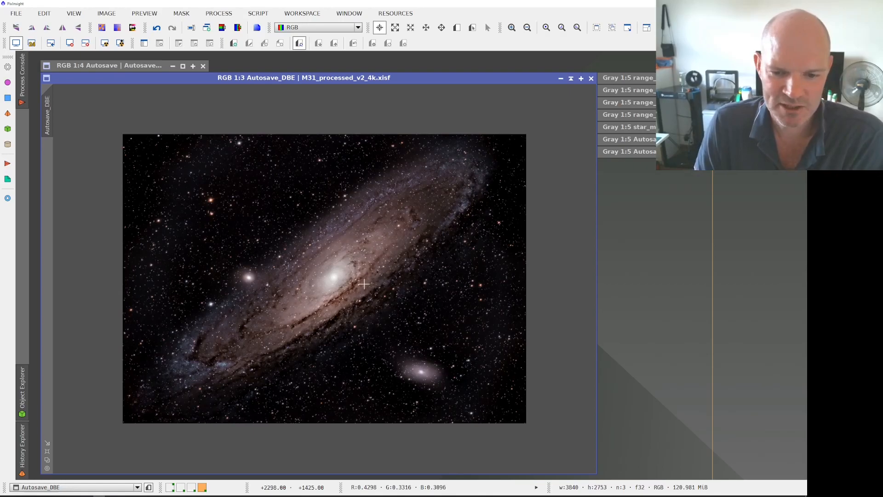
mouse_move(379, 306)
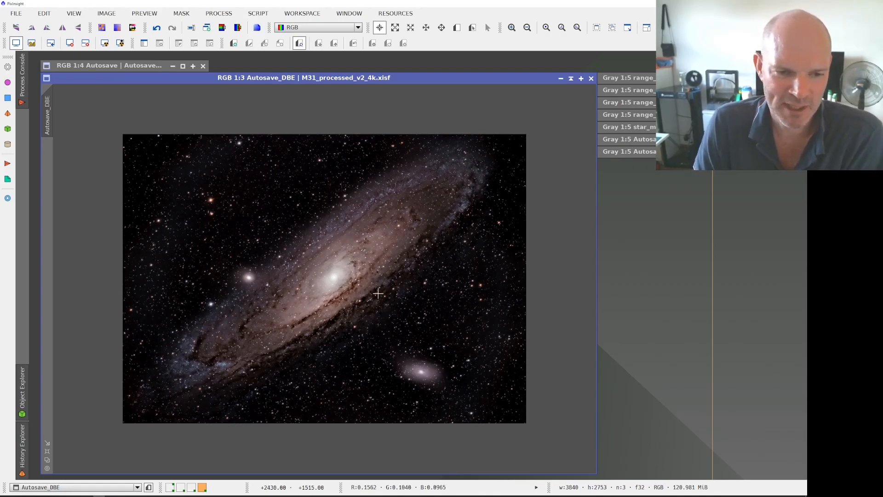
mouse_move(177, 169)
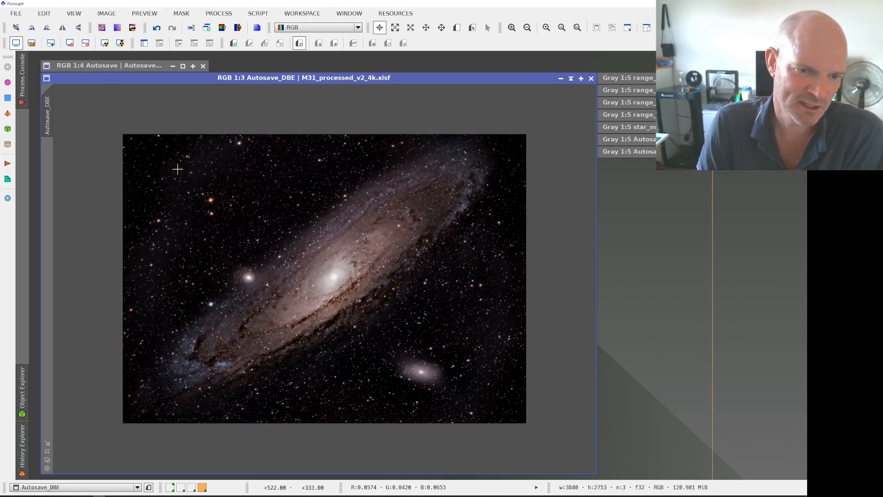
mouse_move(155, 285)
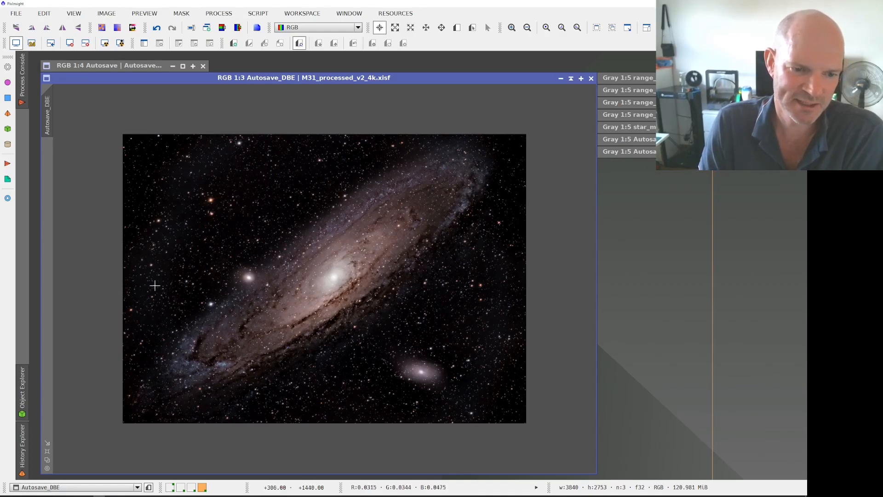
mouse_move(337, 408)
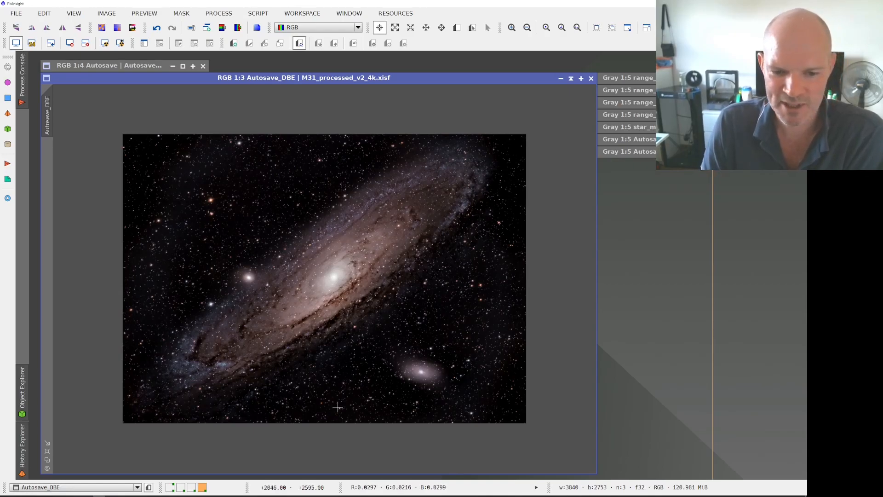
mouse_move(463, 367)
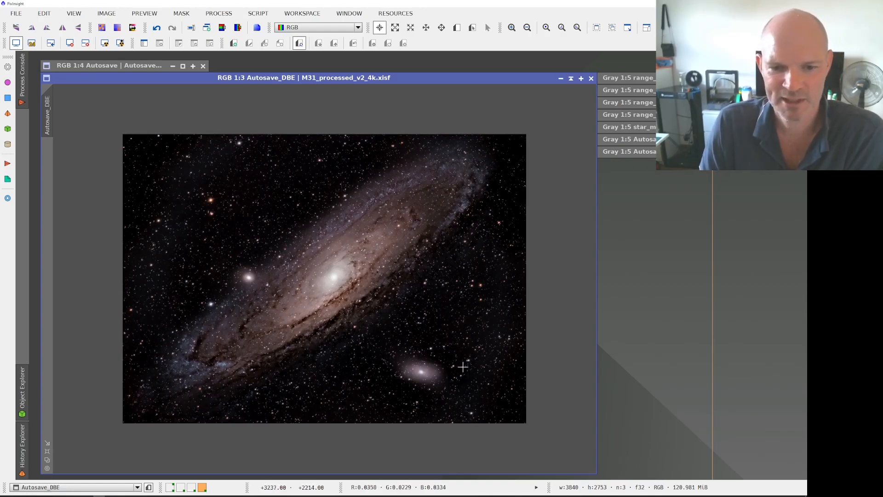
mouse_move(425, 220)
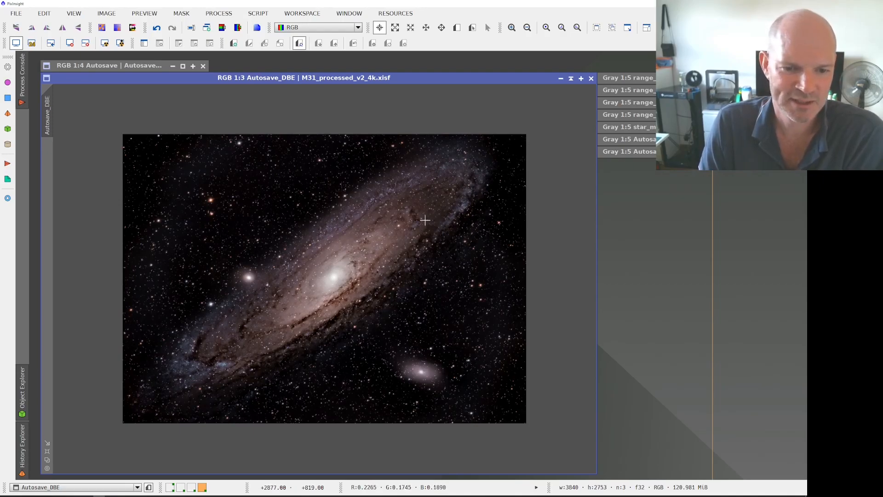
mouse_move(142, 138)
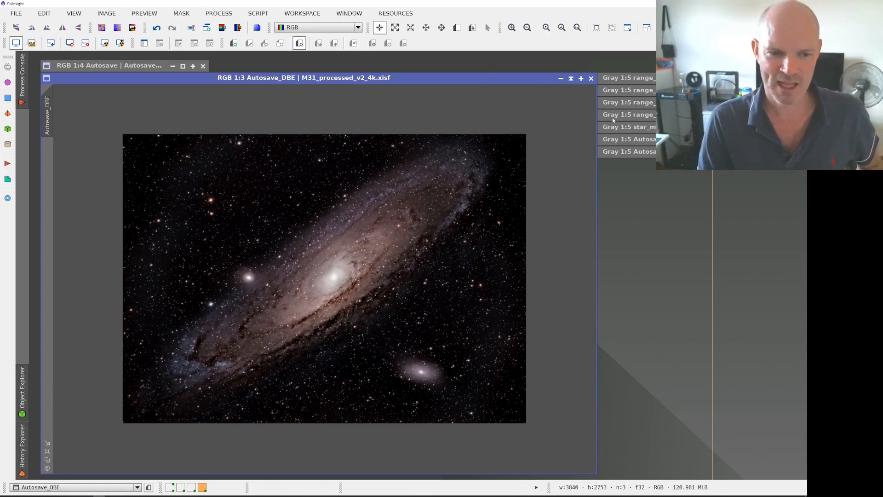
mouse_move(342, 251)
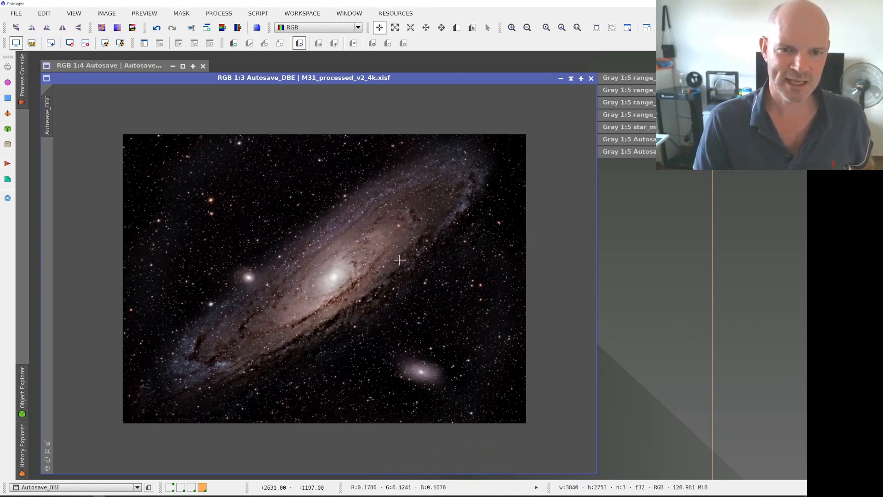
mouse_move(392, 271)
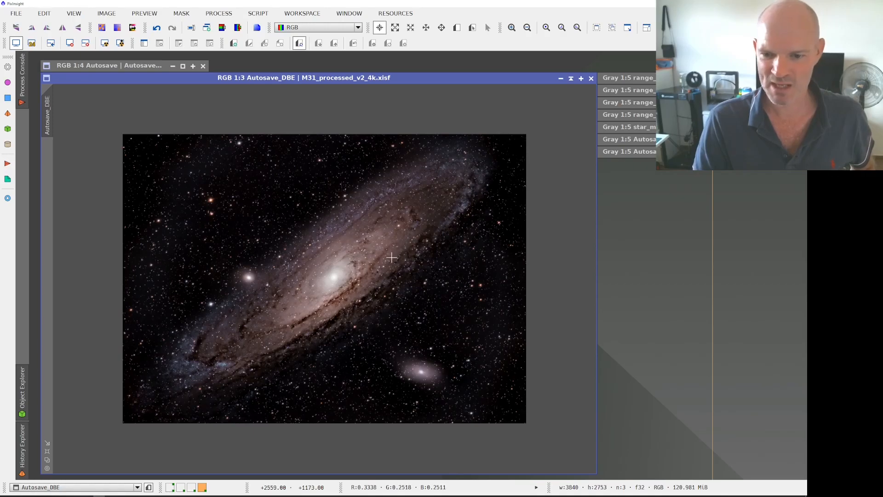
mouse_move(412, 271)
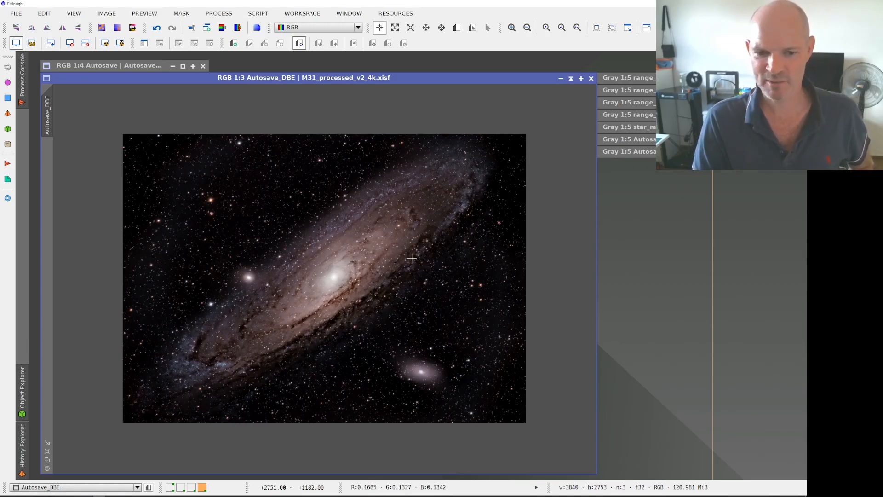